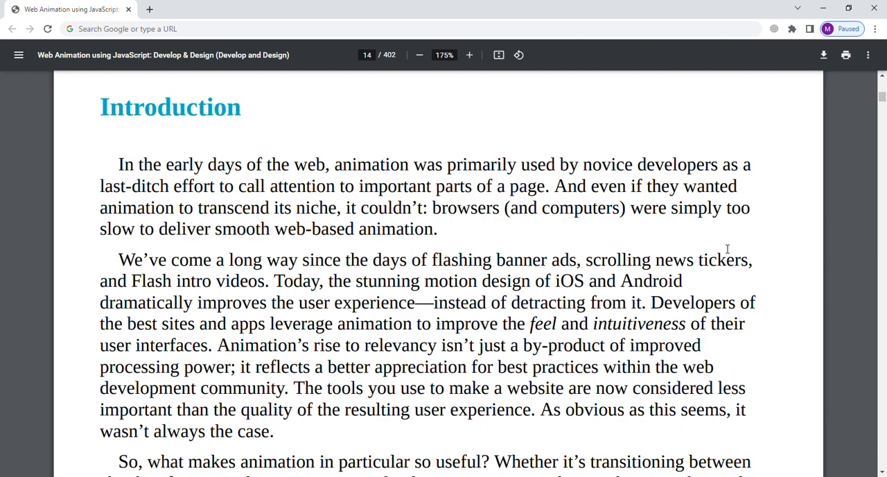
pyautogui.scroll(-3)
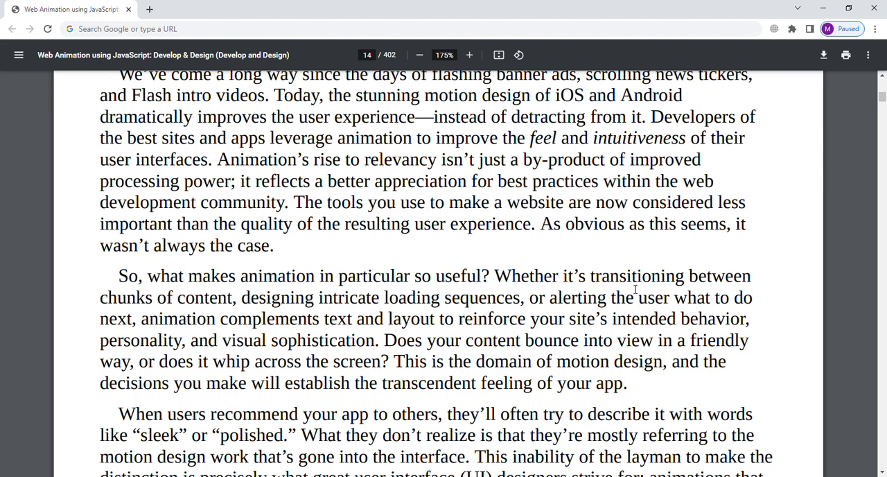
pyautogui.moveTo(271, 321)
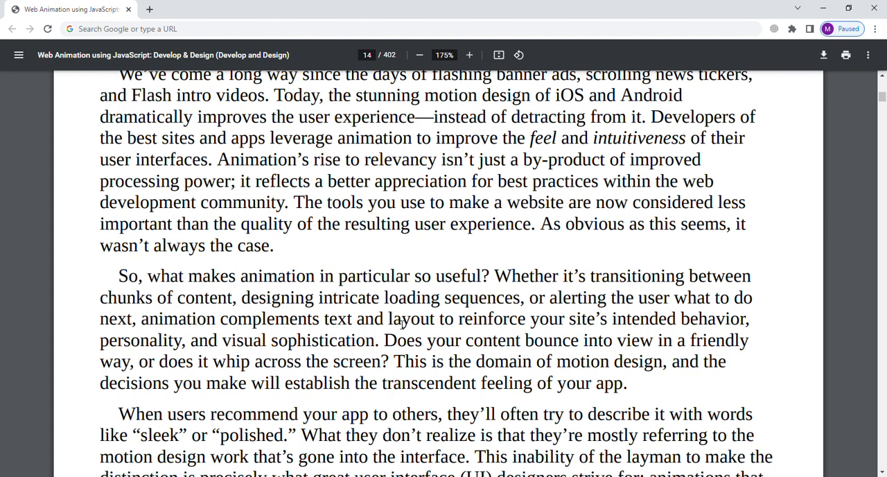
pyautogui.moveTo(463, 349)
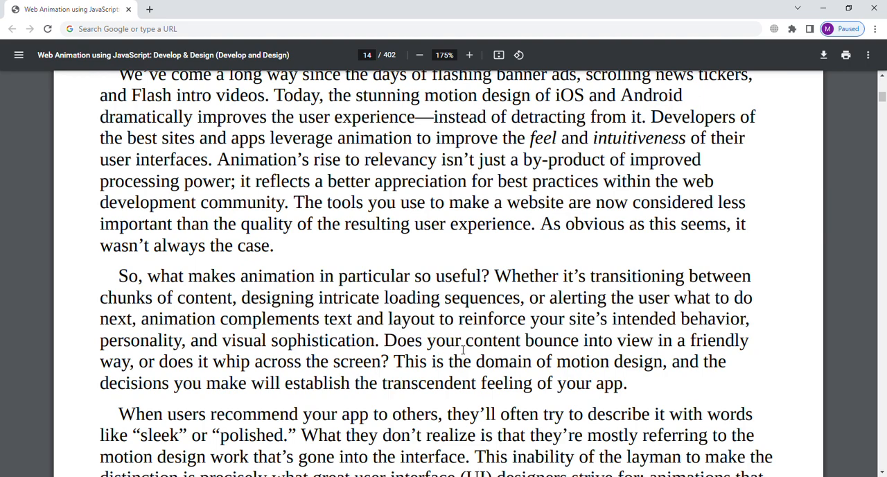
pyautogui.moveTo(708, 361)
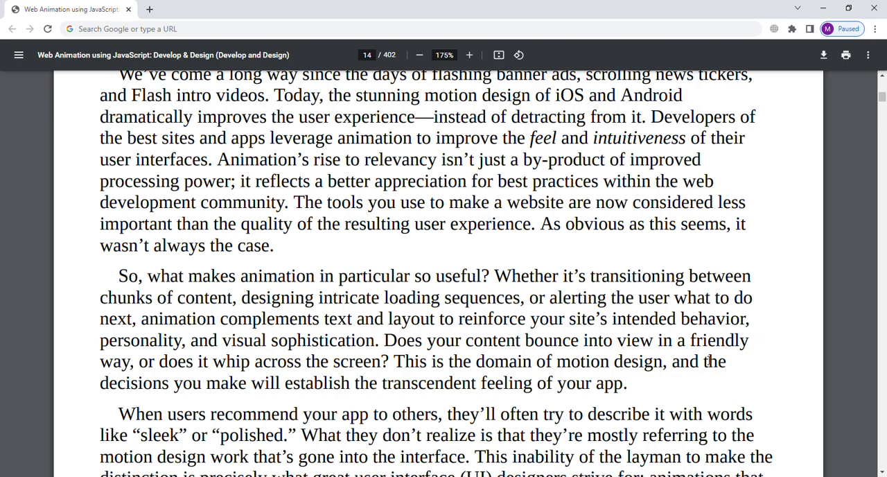
pyautogui.scroll(-3)
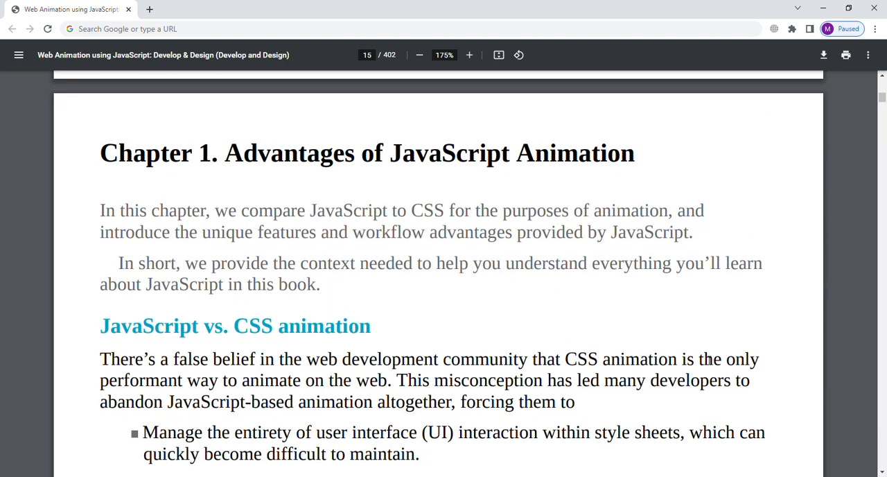
pyautogui.scroll(-3)
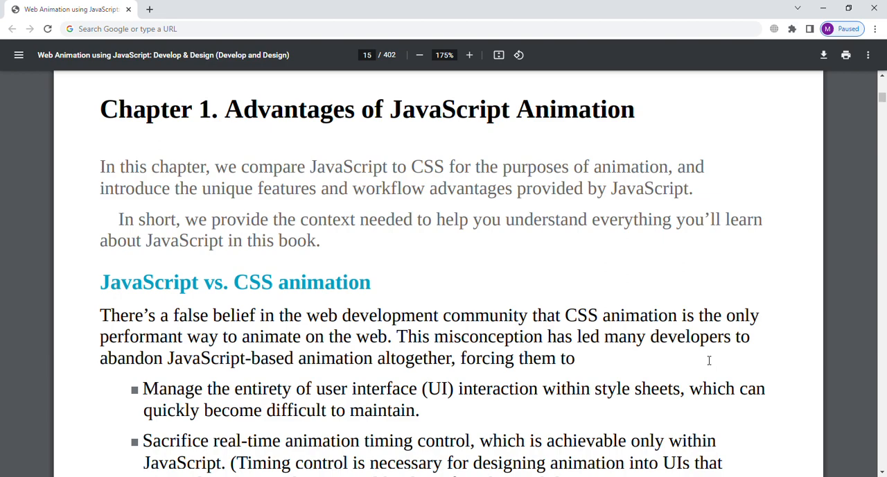
pyautogui.scroll(-3)
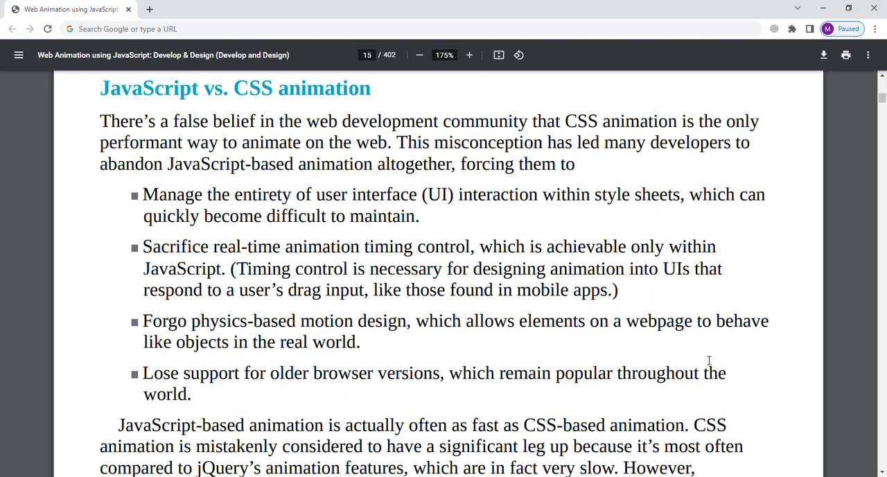
pyautogui.scroll(-3)
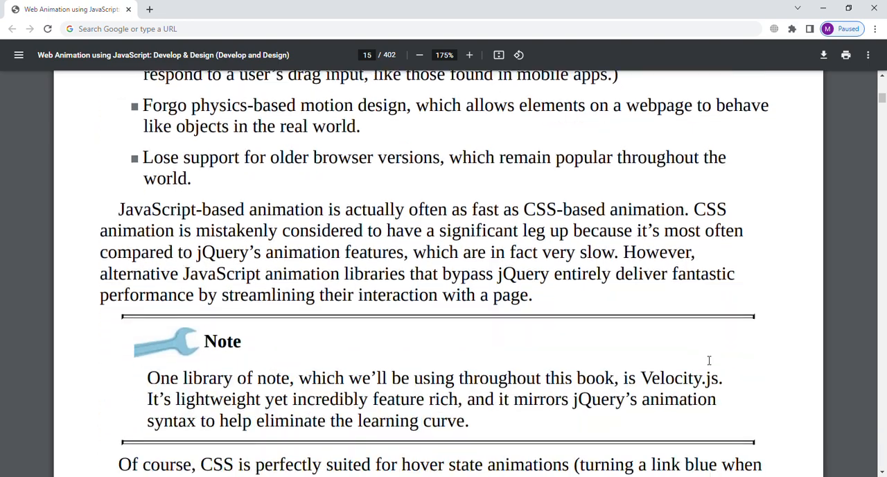
pyautogui.scroll(-3)
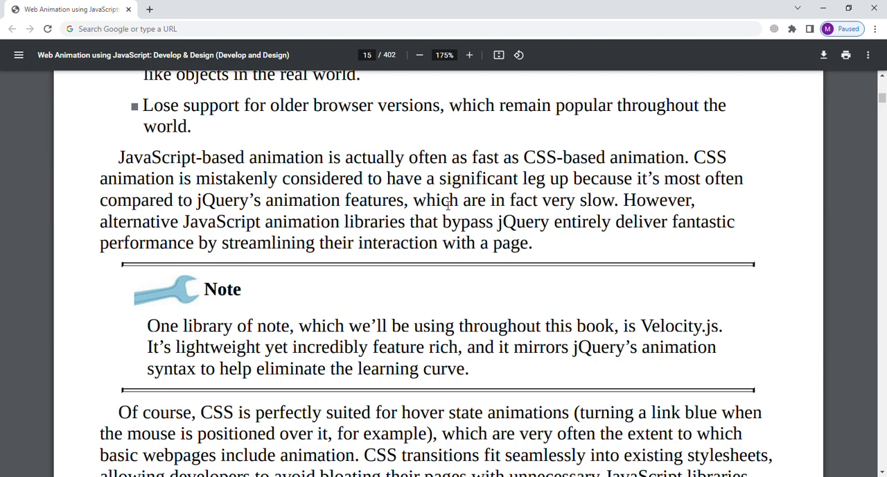
pyautogui.scroll(-3)
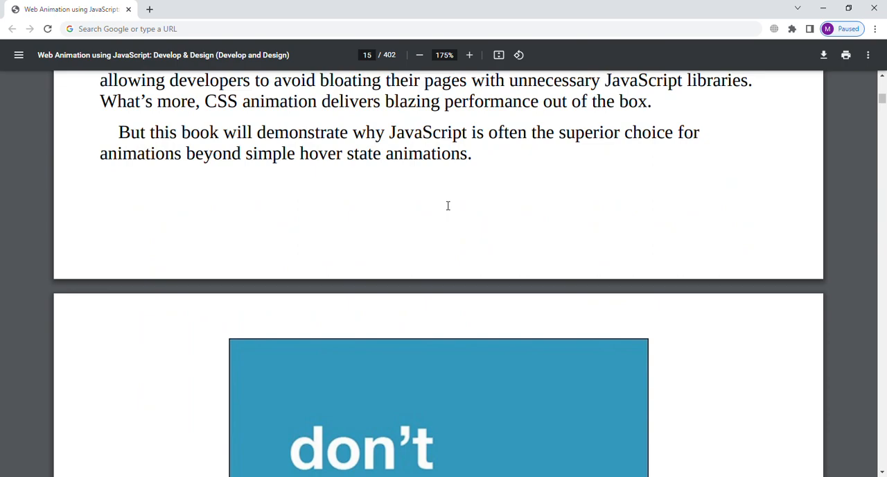
pyautogui.scroll(-3)
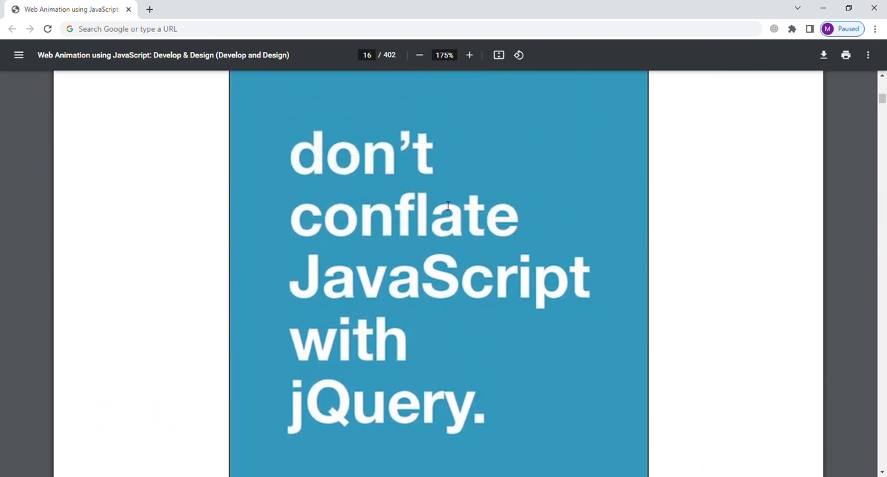
pyautogui.scroll(-3)
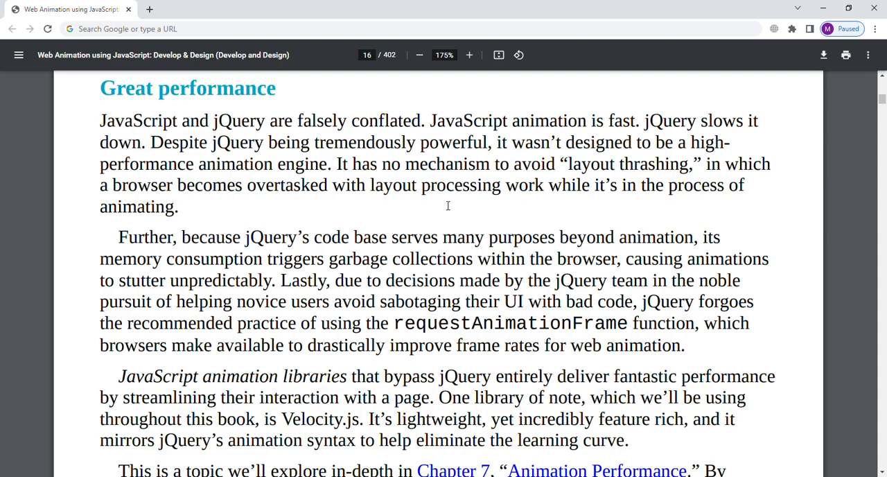
pyautogui.scroll(-3)
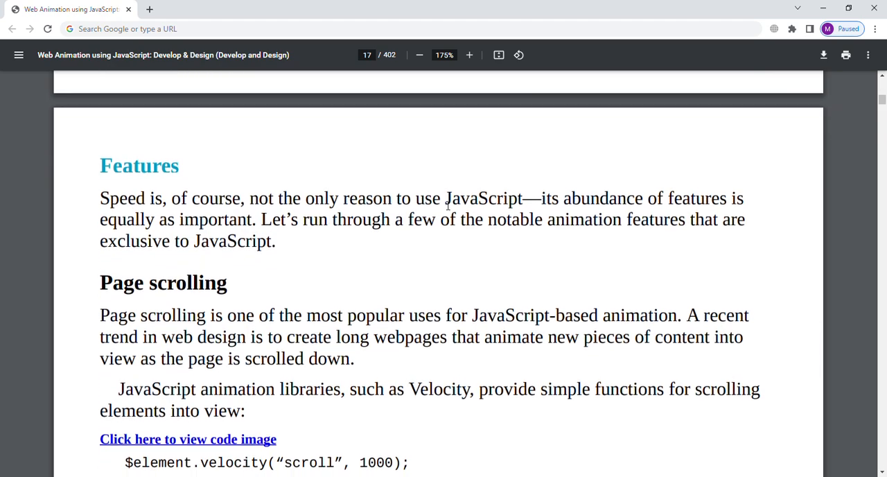
pyautogui.scroll(-3)
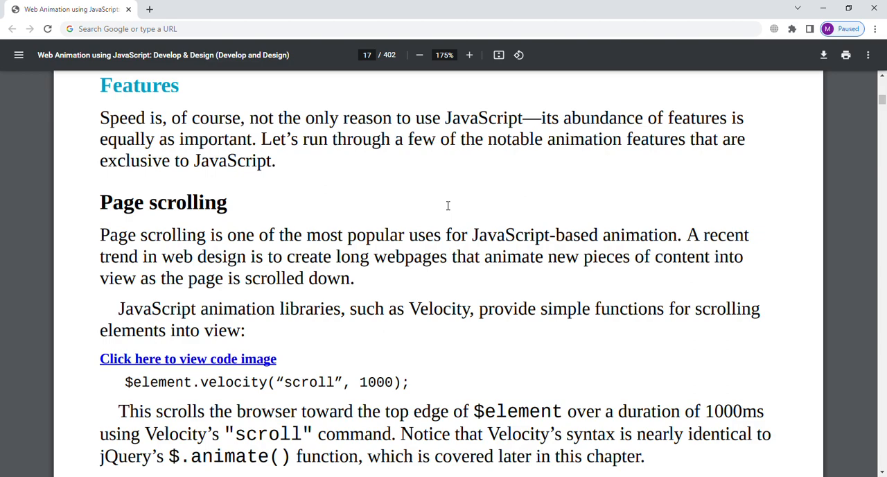
pyautogui.scroll(-3)
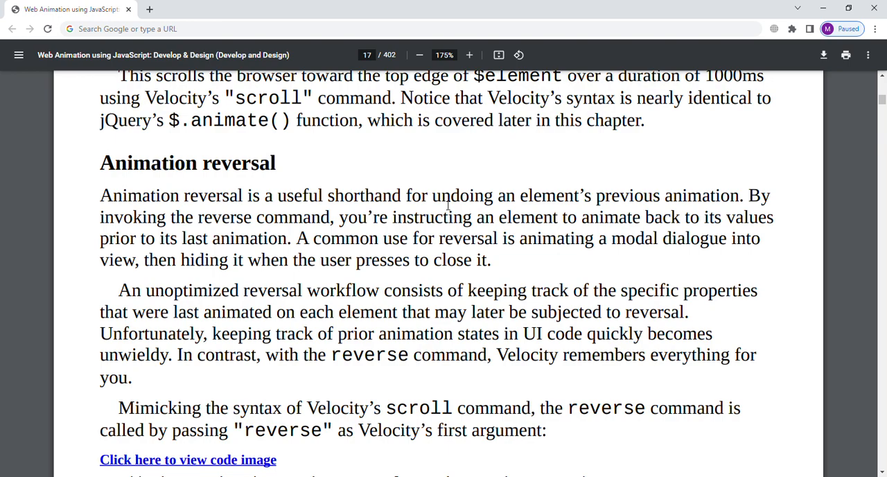
pyautogui.scroll(-3)
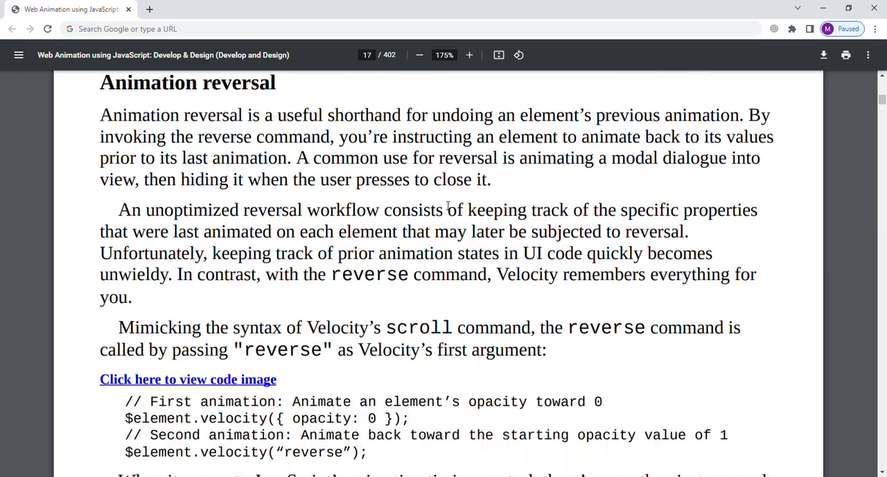
pyautogui.scroll(-3)
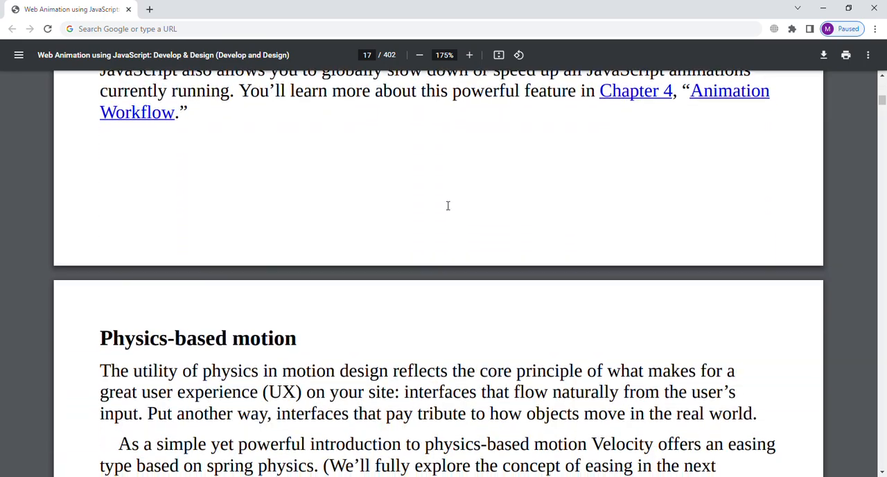
pyautogui.scroll(-3)
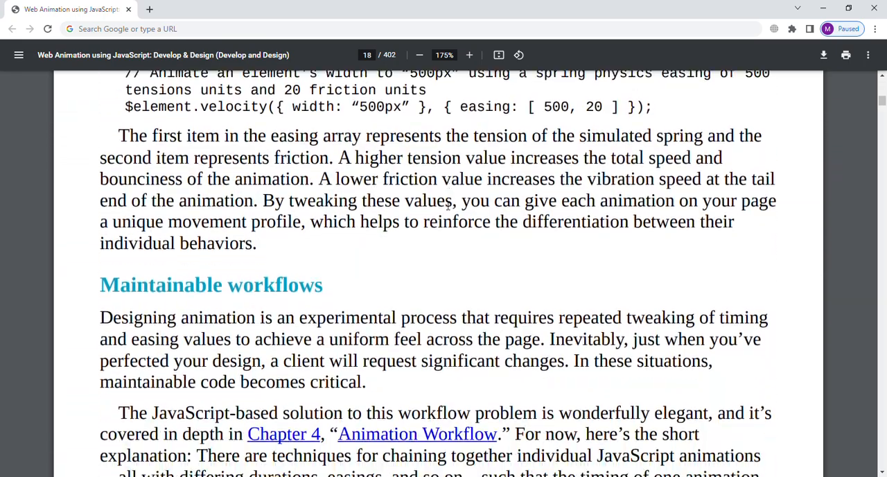
pyautogui.scroll(-3)
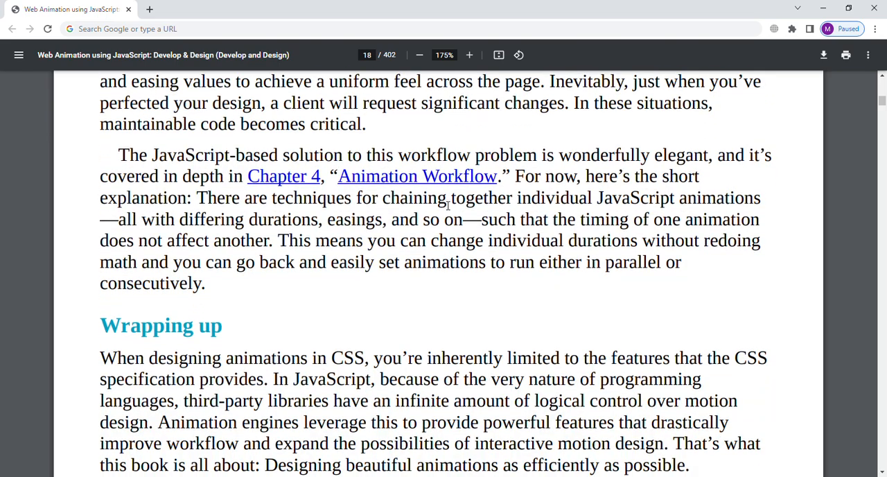
pyautogui.scroll(-3)
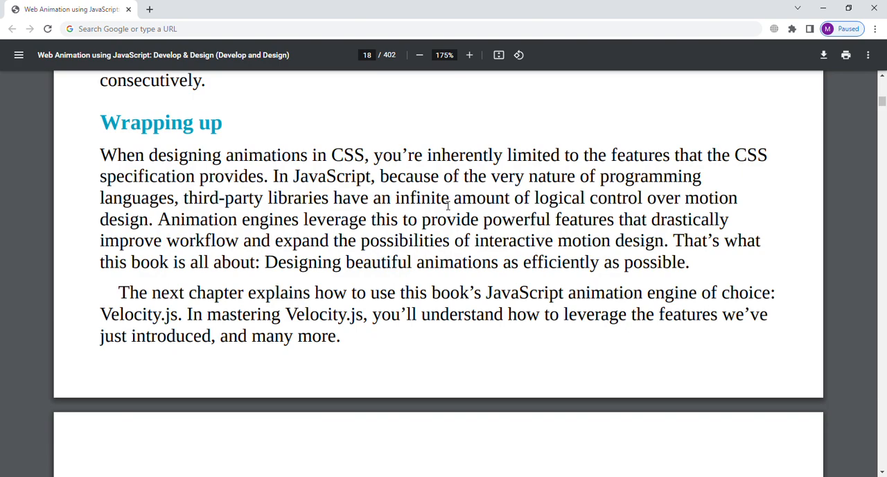
pyautogui.scroll(-3)
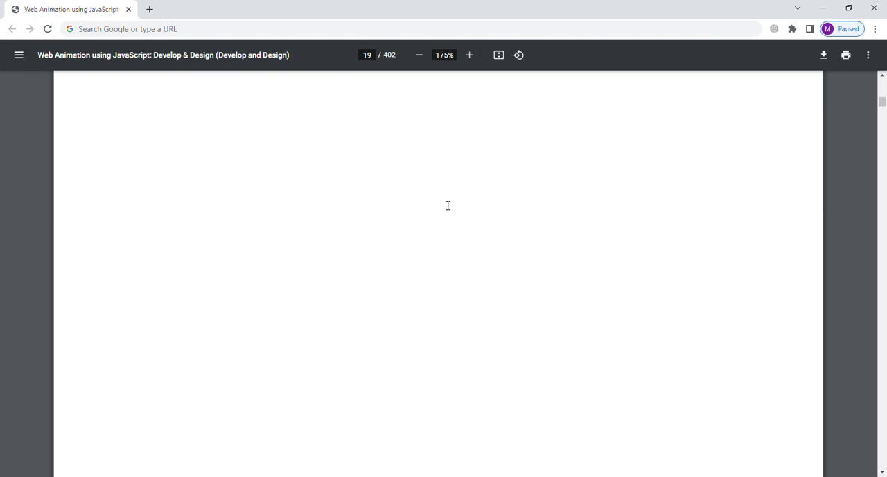
pyautogui.scroll(-3)
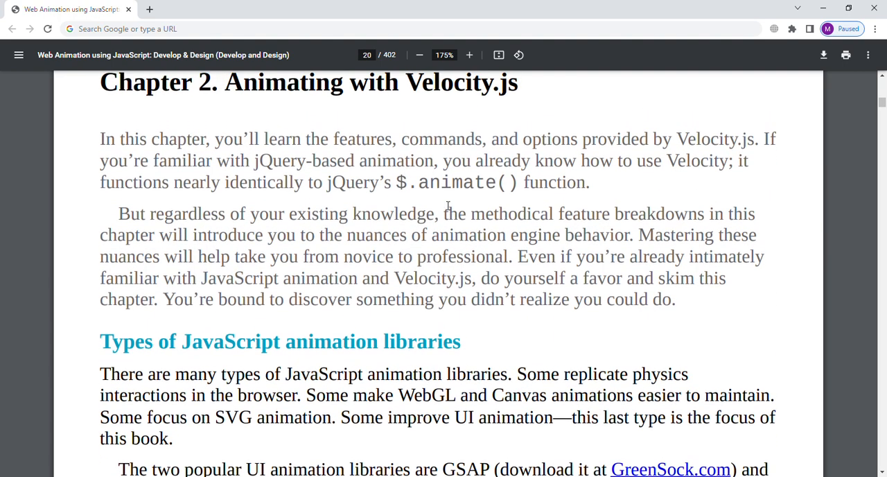